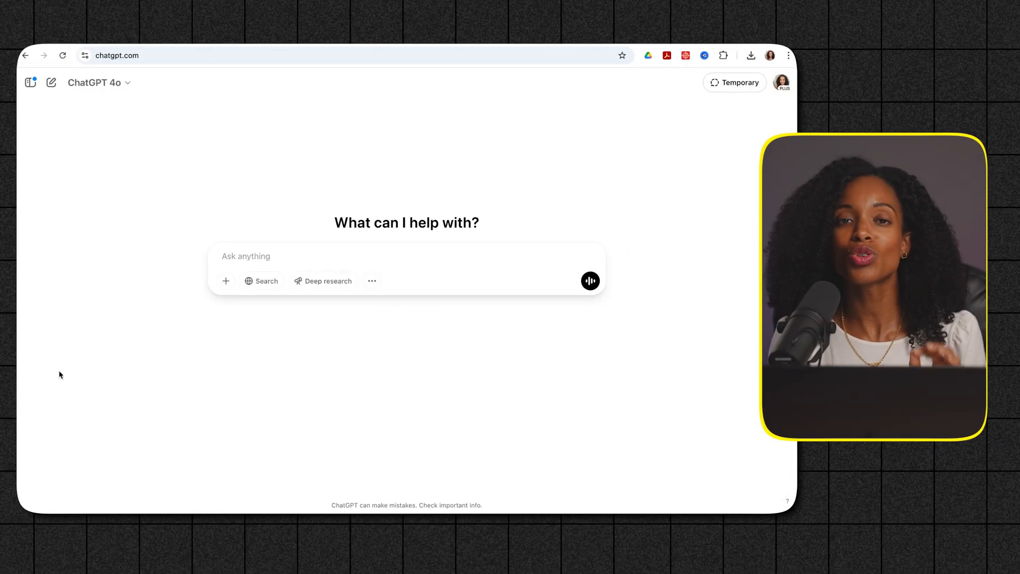
mouse_move(231, 167)
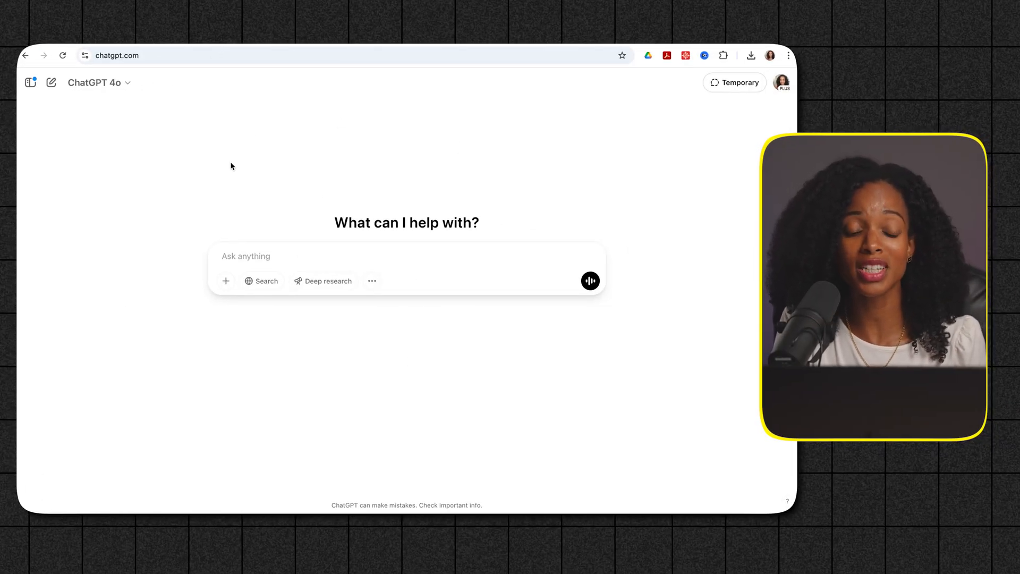
Start a GPT-4o chat with the Create image tool enabled in the prompt box
left_click(95, 83)
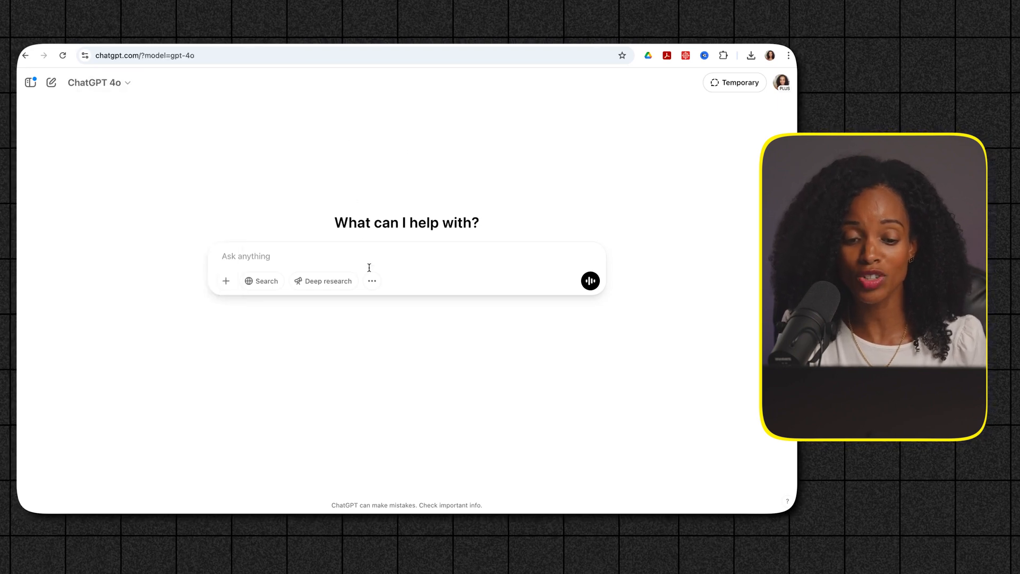
mouse_move(372, 280)
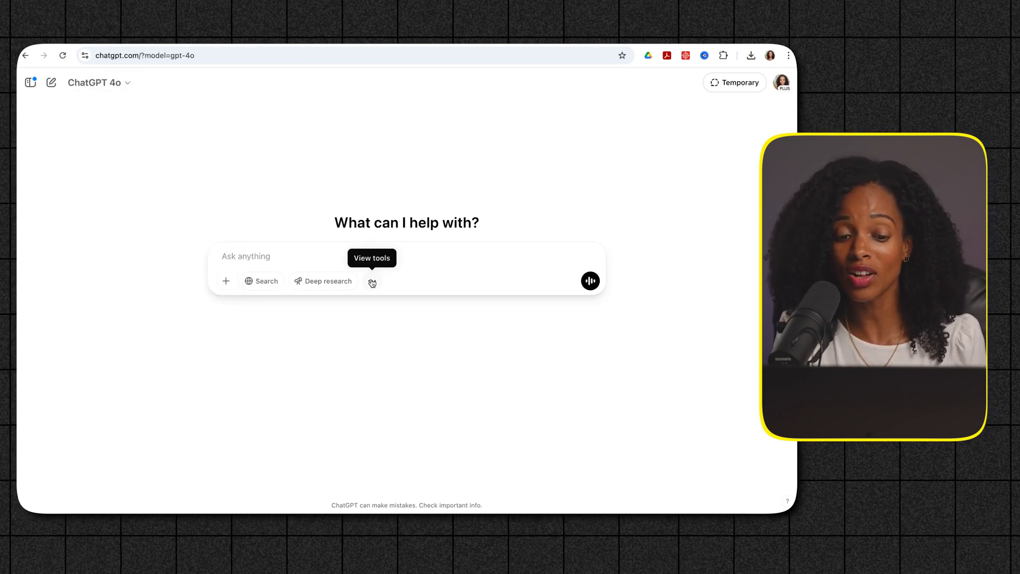
left_click(372, 281)
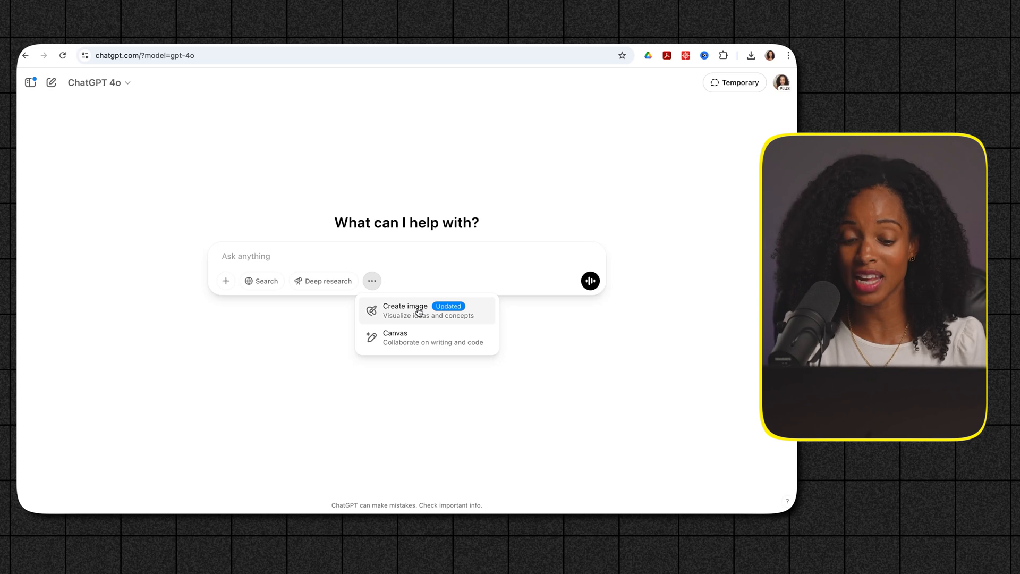
left_click(405, 310)
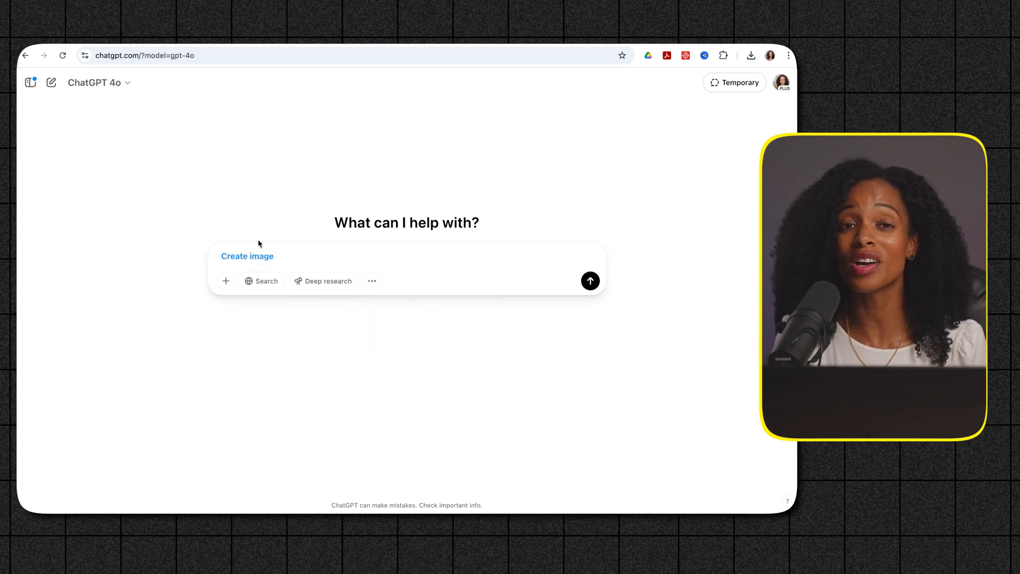
mouse_move(374, 161)
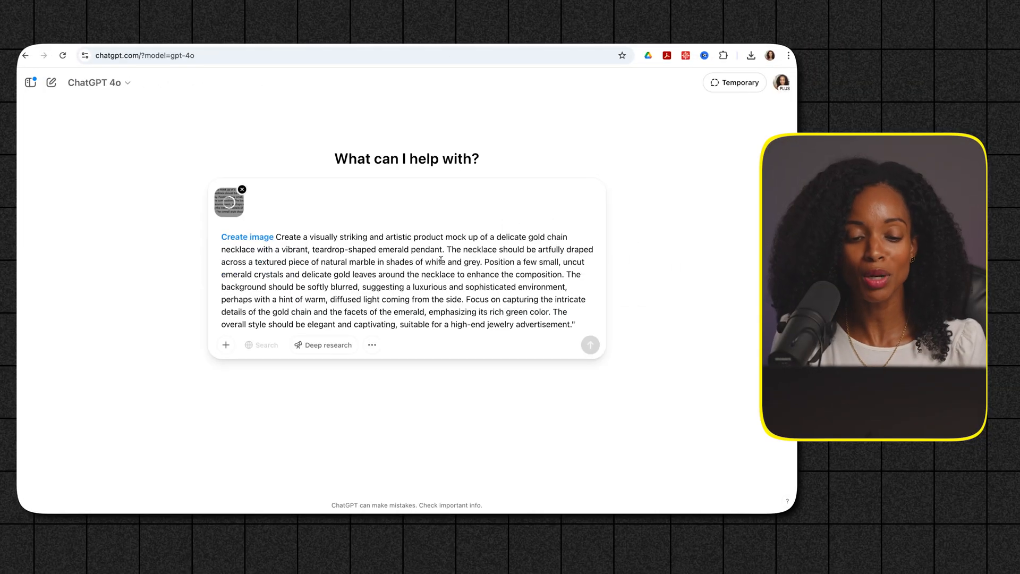
Submit the gold chain necklace with teardrop emerald pendant on marble prompt, without the attached image
left_click(241, 189)
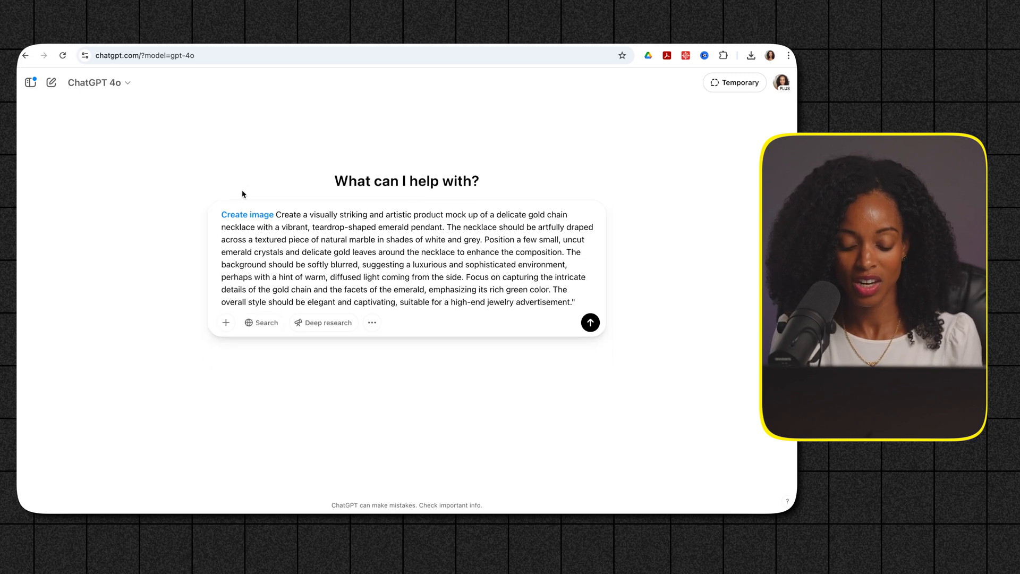
mouse_move(429, 125)
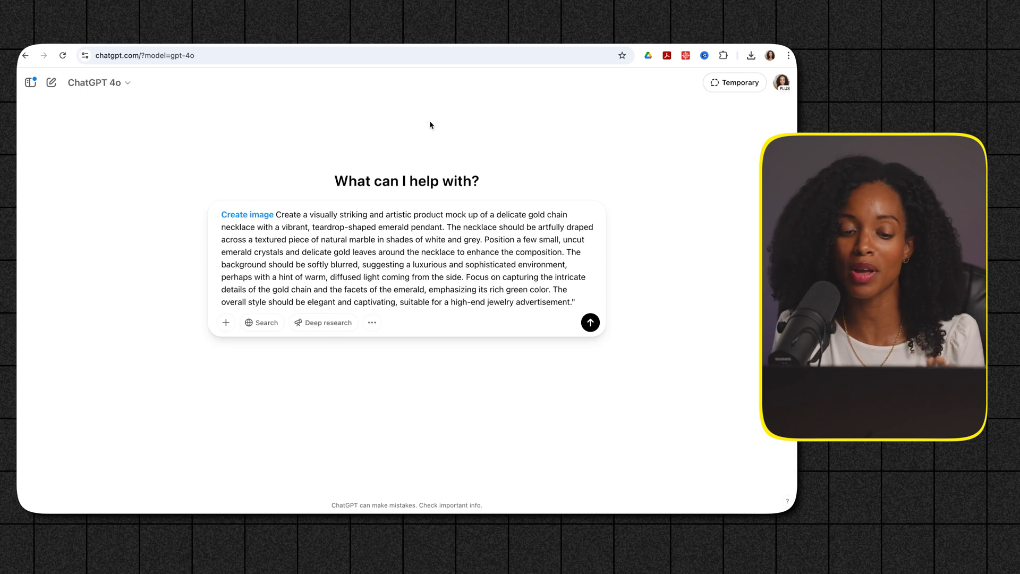
mouse_move(474, 175)
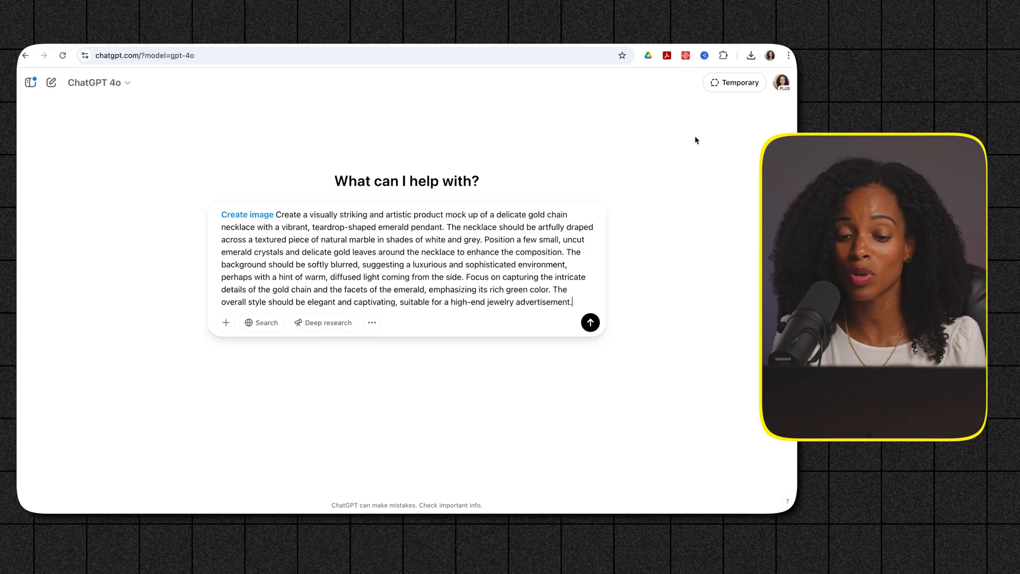
left_click(590, 322)
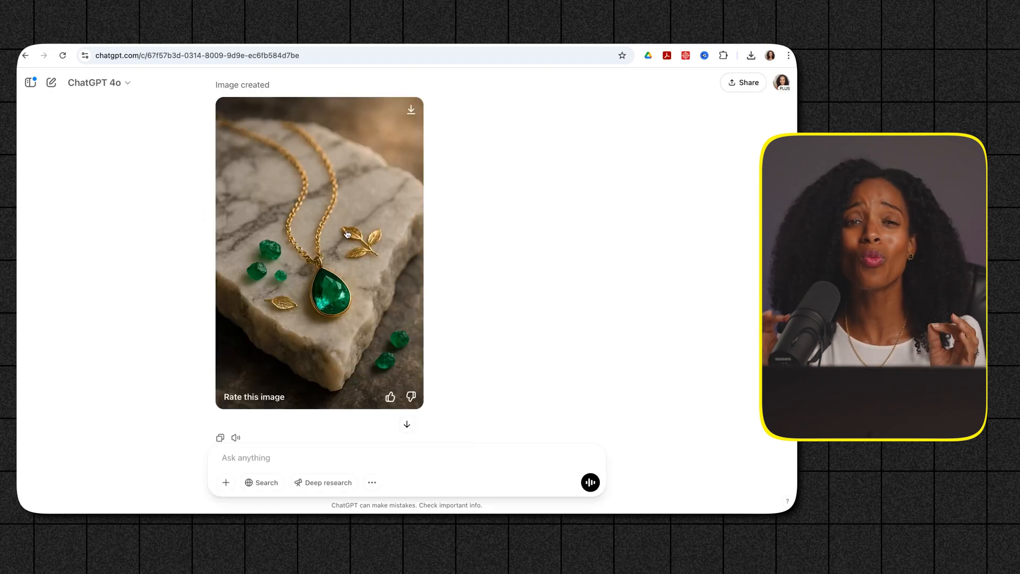
left_click(318, 253)
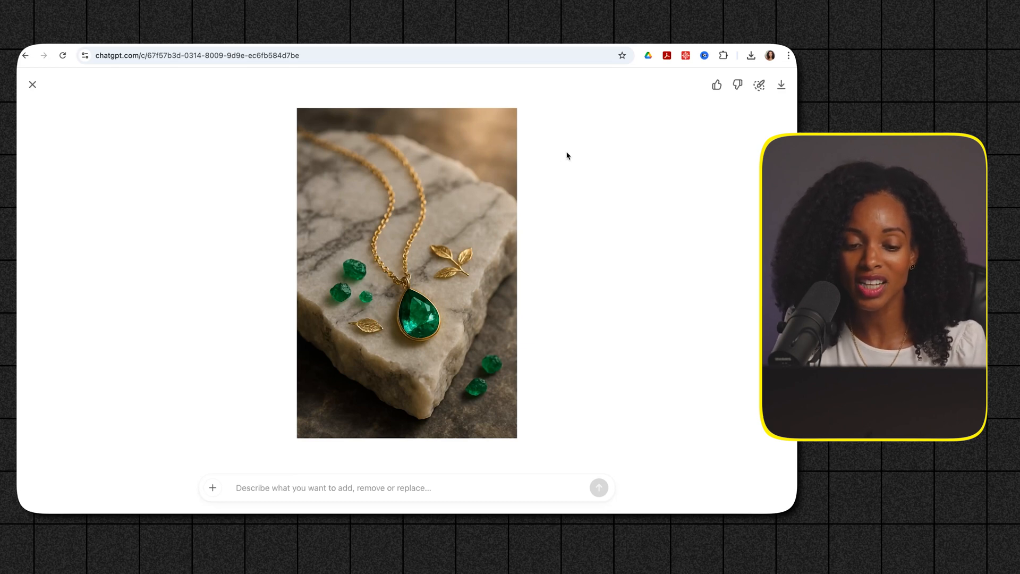
mouse_move(506, 122)
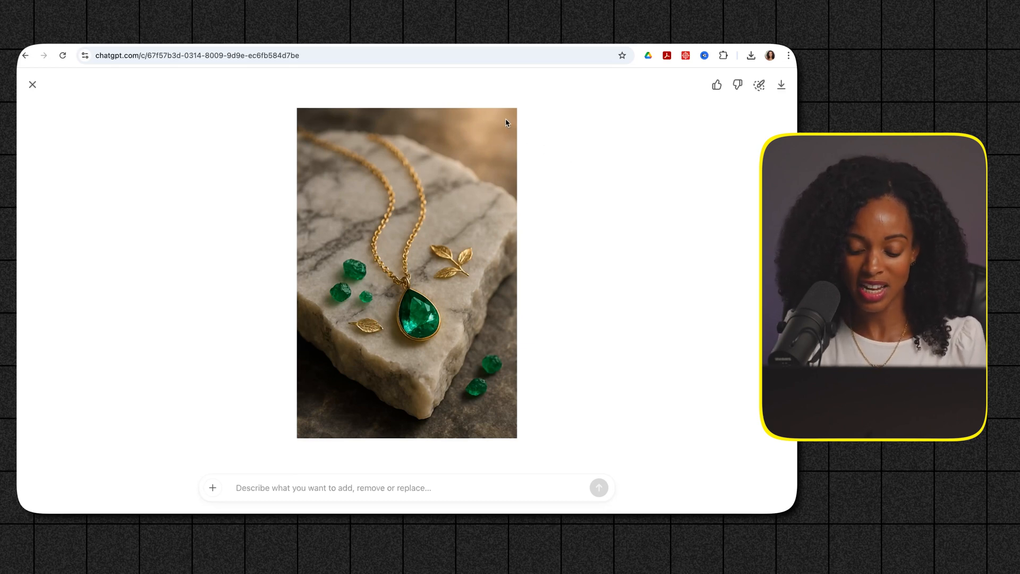
mouse_move(558, 194)
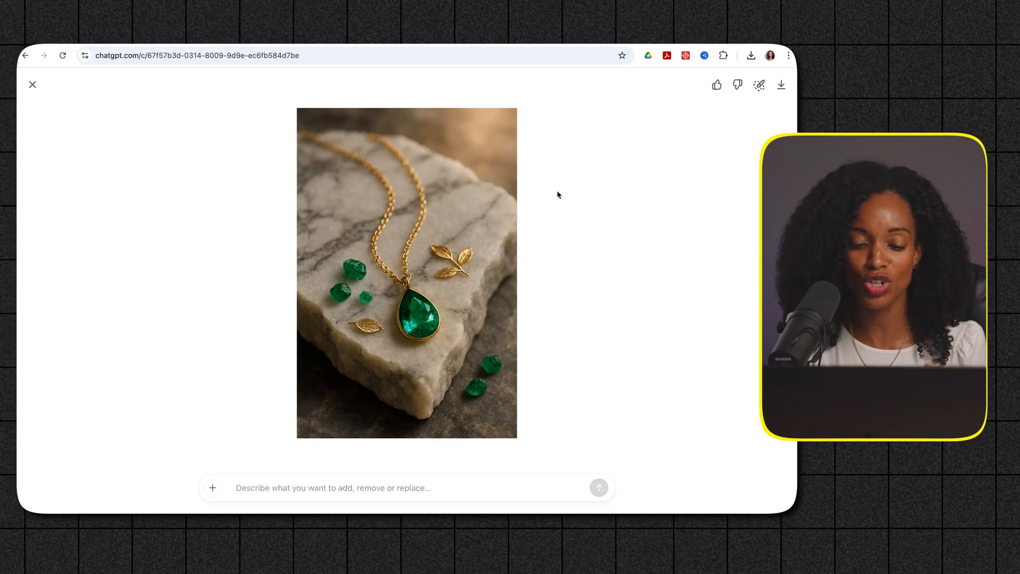
mouse_move(595, 245)
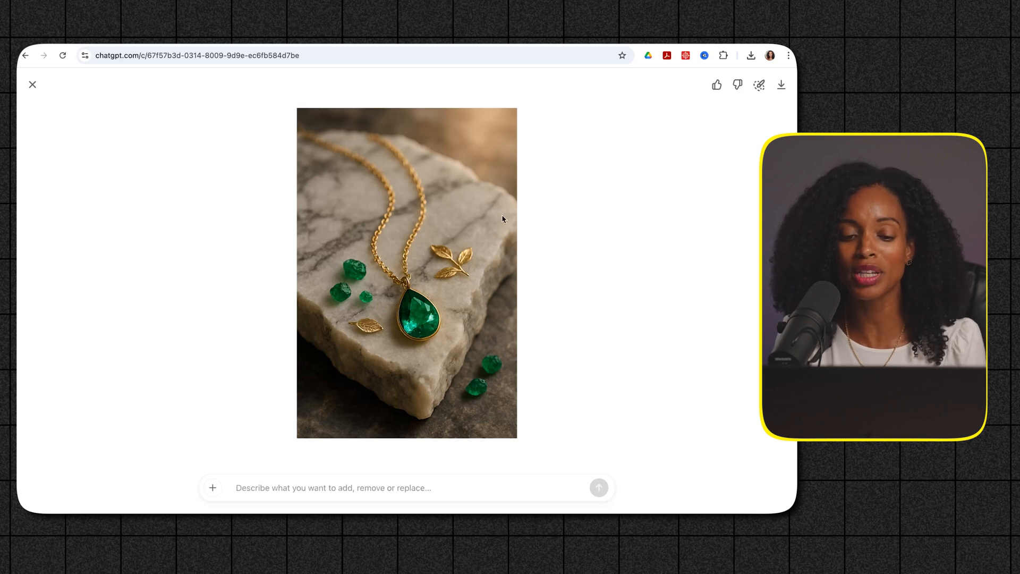
mouse_move(627, 227)
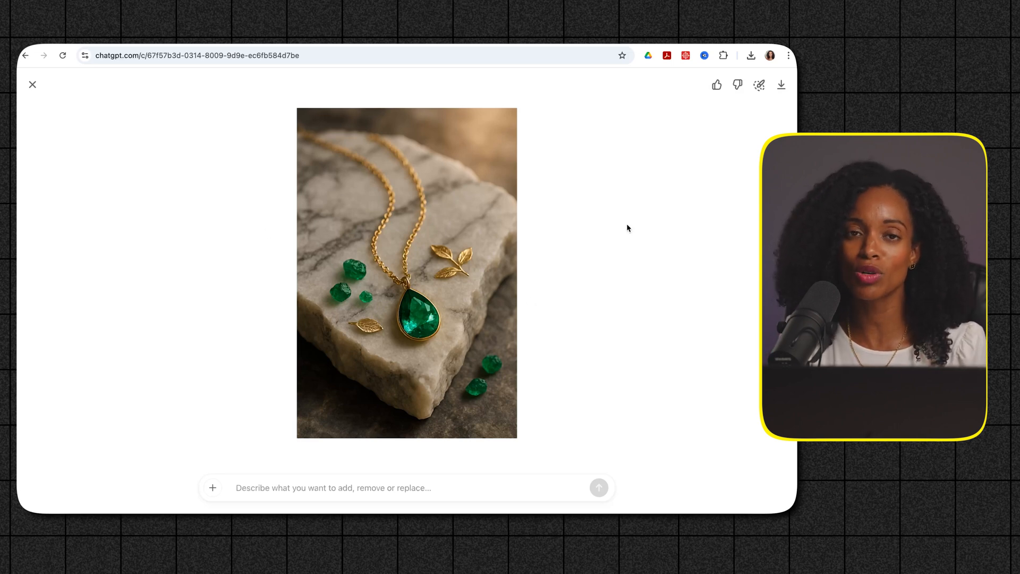
mouse_move(616, 153)
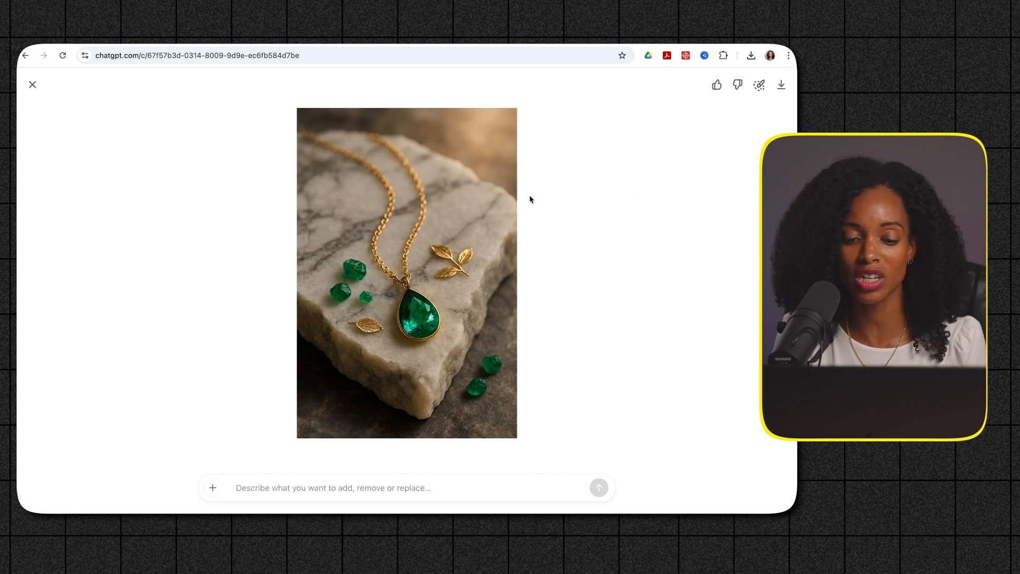
left_click(32, 85)
type("Can you make the light on the emerald softer and more diffused?")
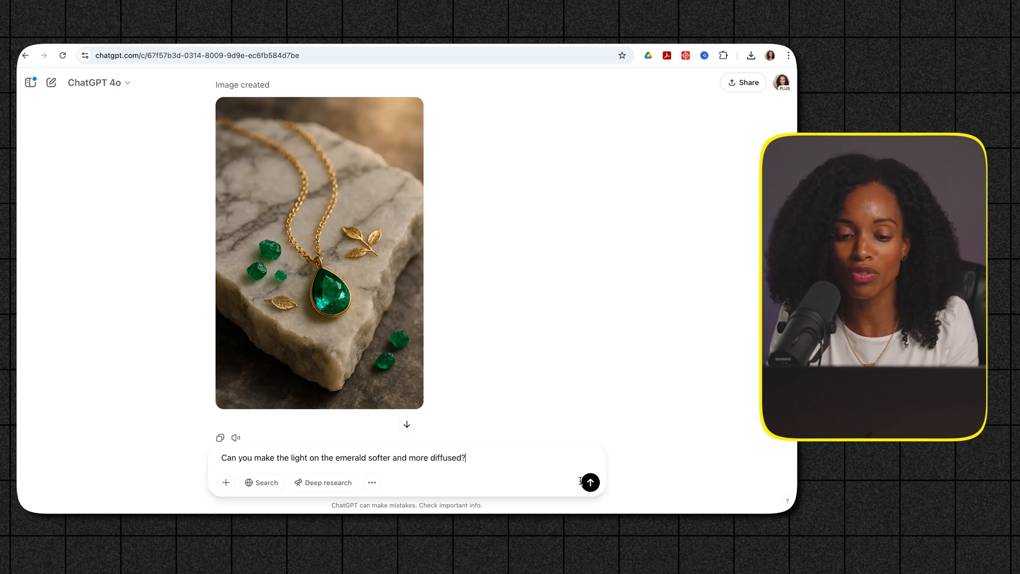
Send 'Can you make the light on the emerald softer and more diffused?' and compare the revised image
left_click(590, 483)
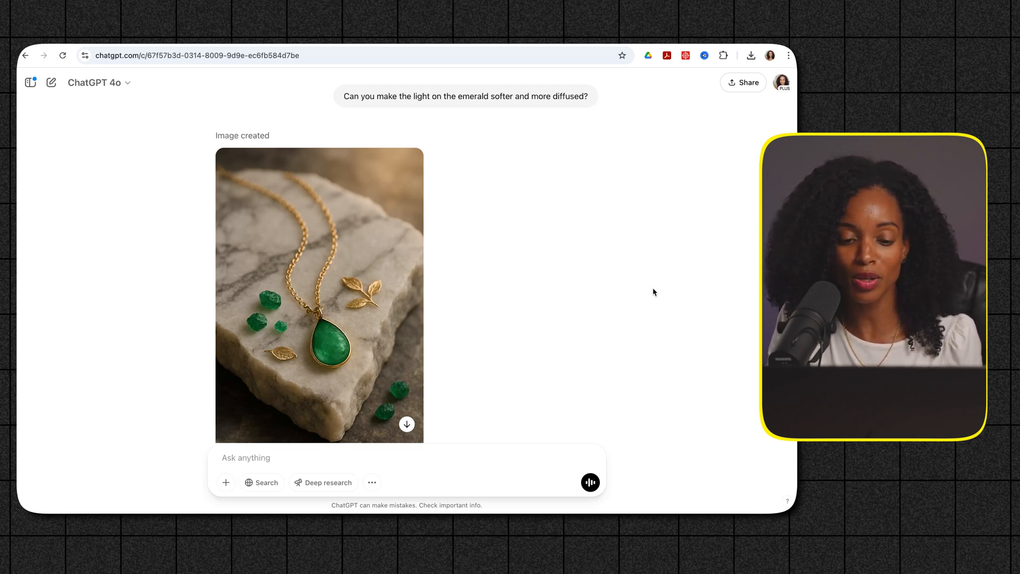
scroll("down", 3)
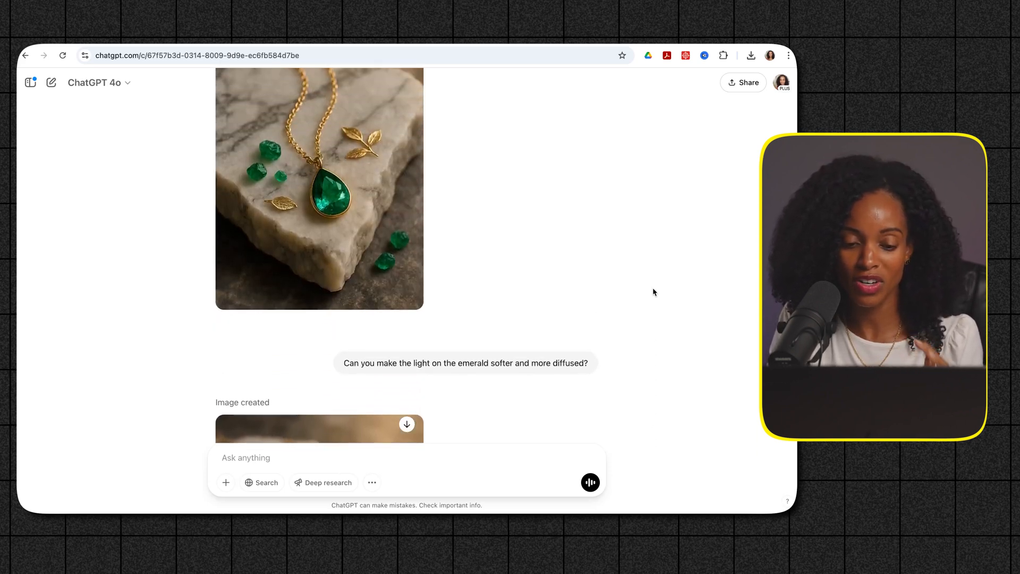
scroll("down", 3)
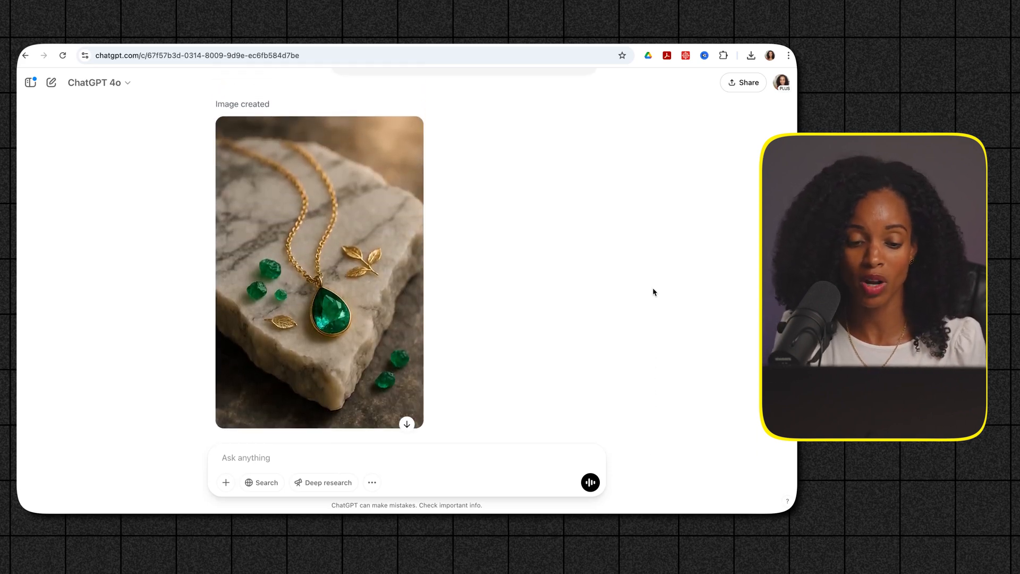
scroll("down", 3)
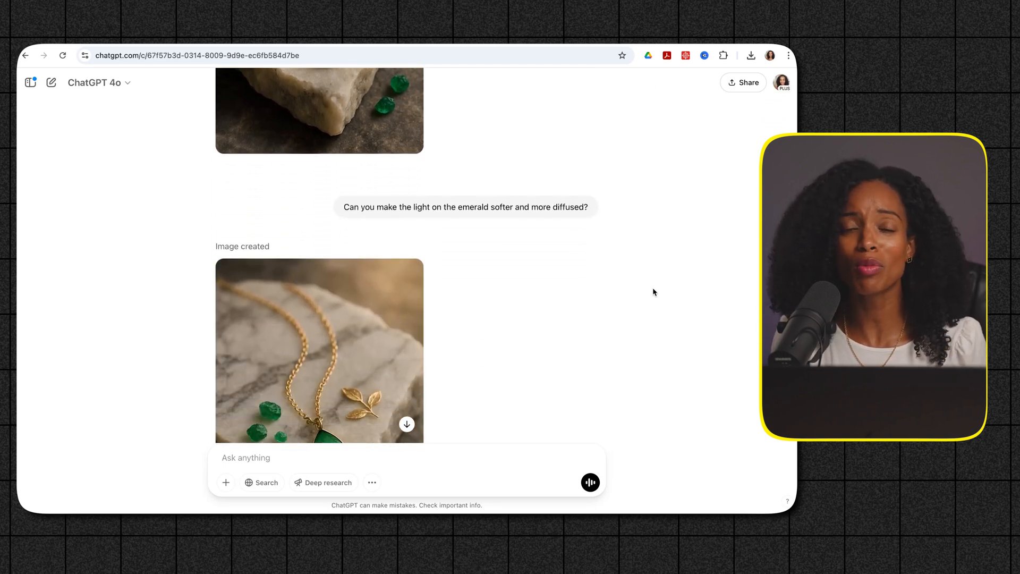
scroll("up", 3)
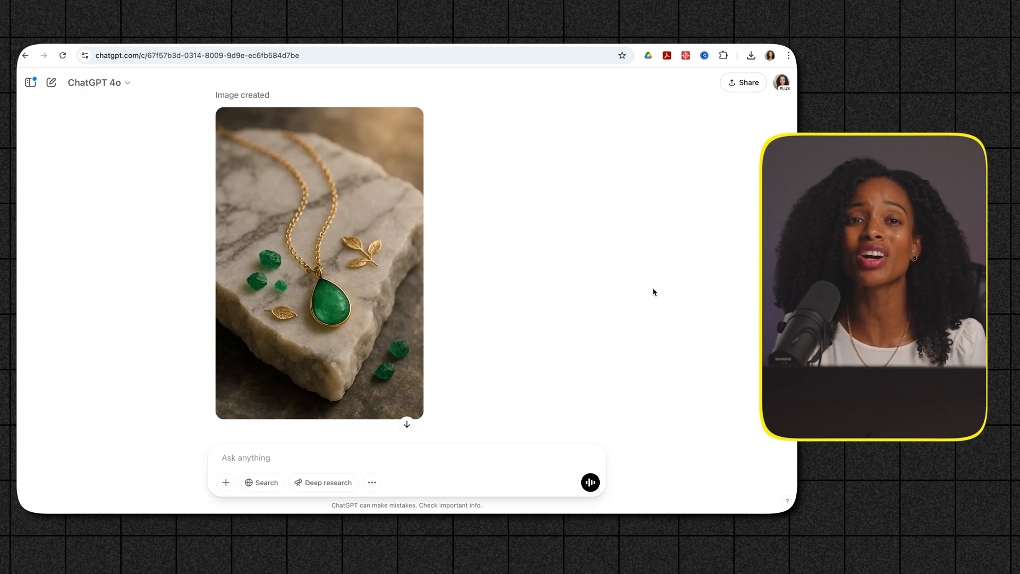
mouse_move(31, 83)
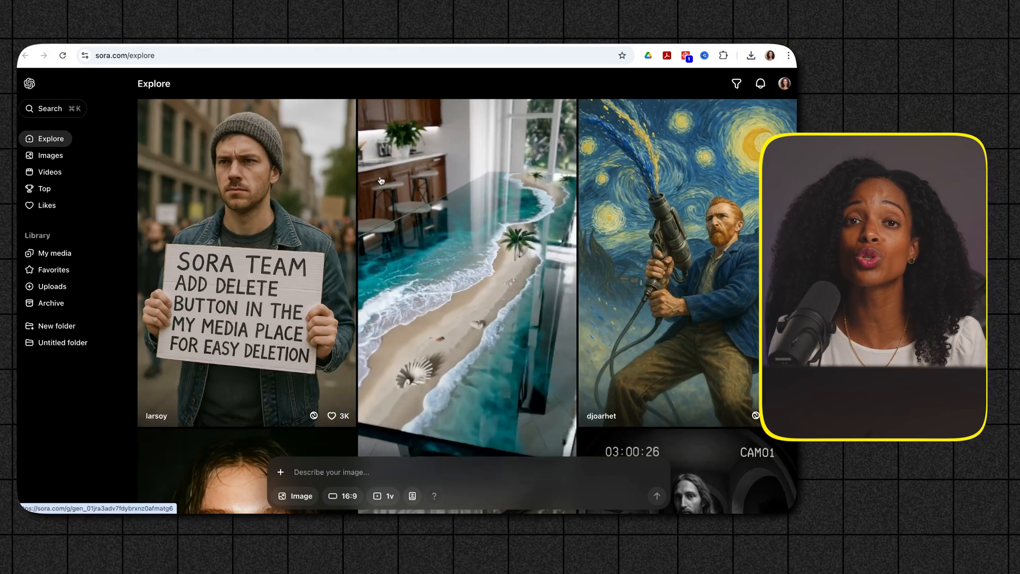
scroll("down", 3)
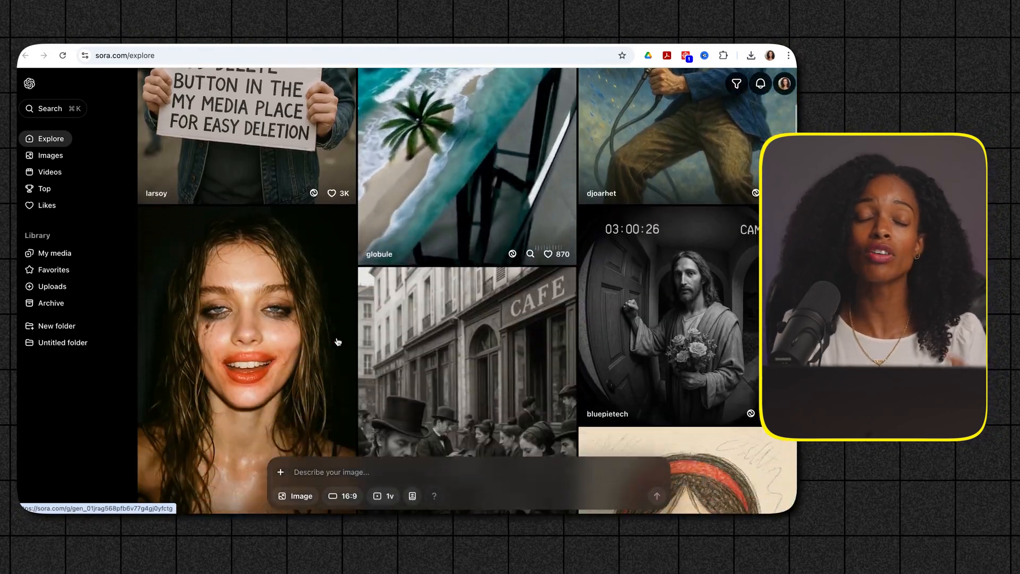
scroll("down", 3)
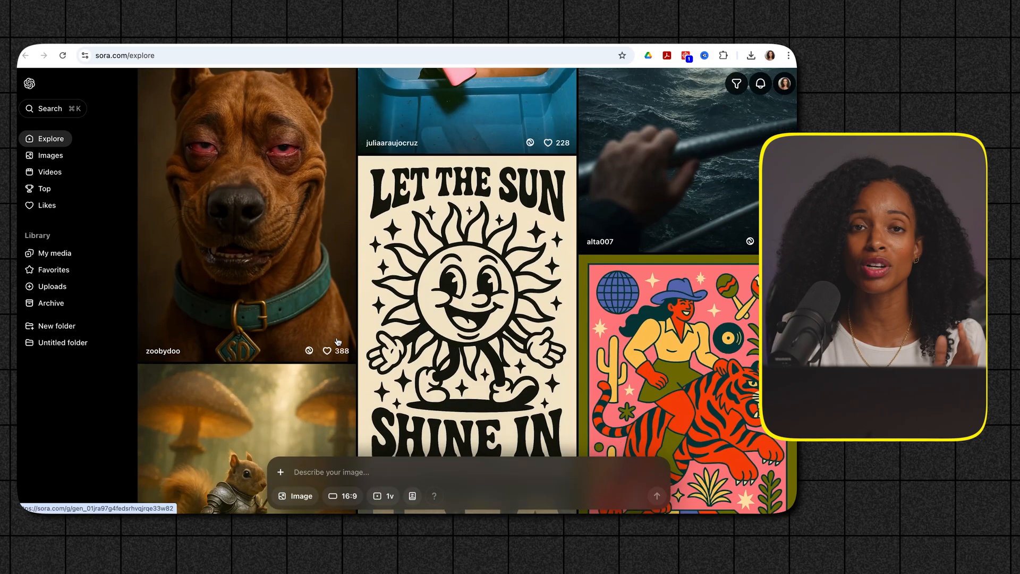
scroll("down", 3)
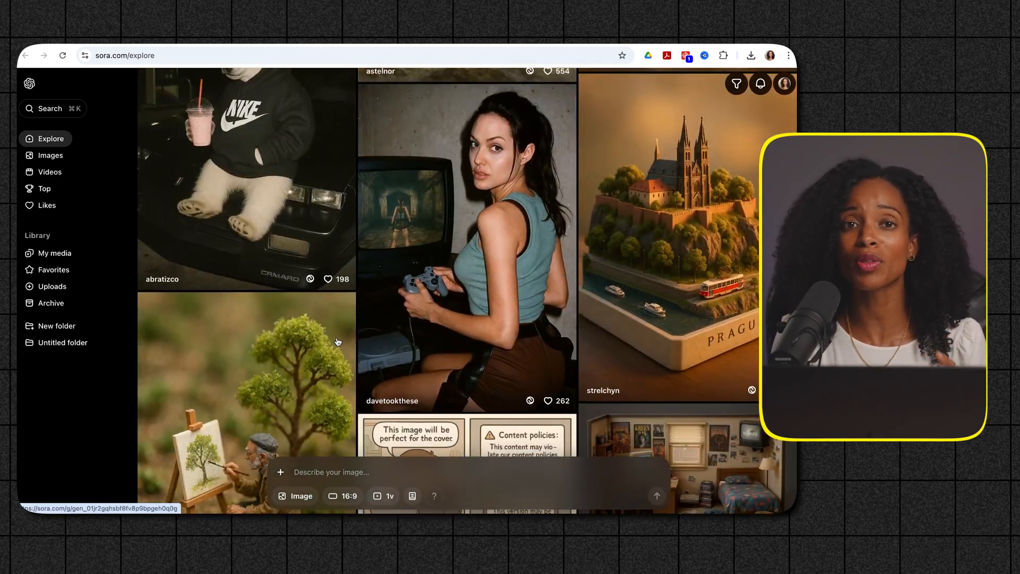
left_click(456, 442)
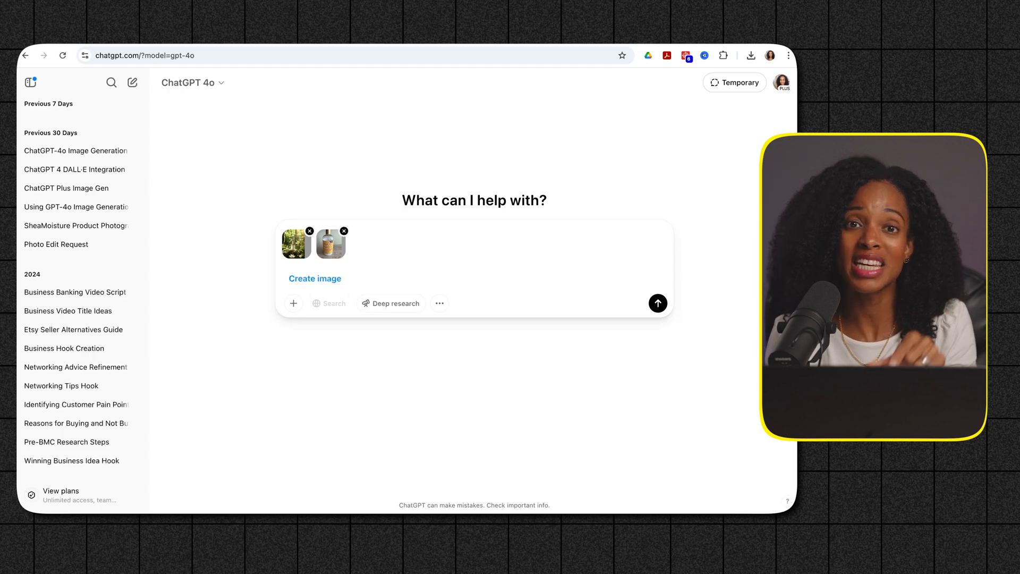
Send the expert-photographer prompt replacing the left product with the Shea Moisture shampoo plus quoted copy
type("As an expert photographer, replace the product on the left with the Shea Moisture Shampoo on the right, but maintain the same style, set design of the image on the left down to its crisp details. And also, add some copy to sell the image: 'Experience the natural goodness of Shea Moisture")
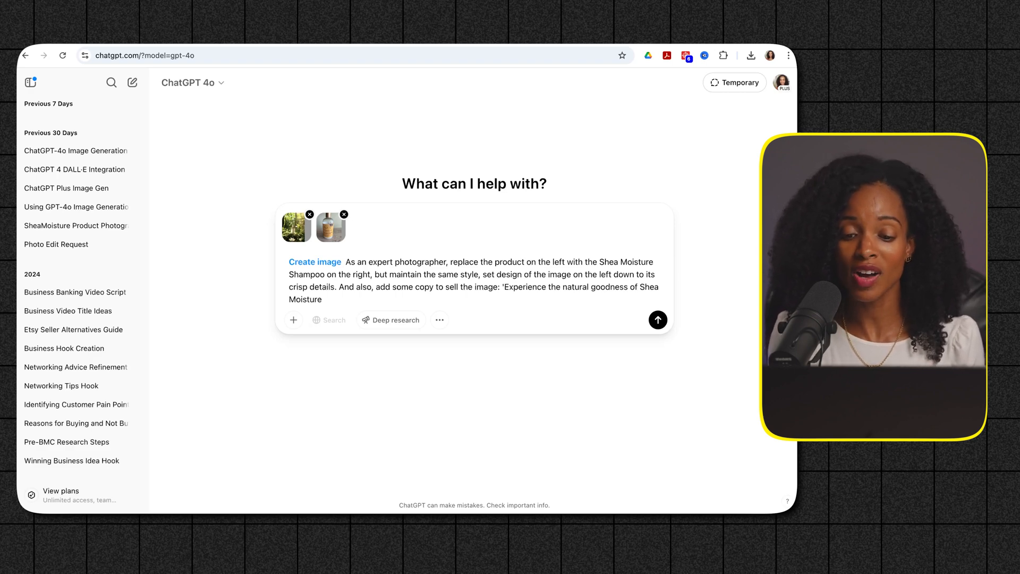
left_click(328, 298)
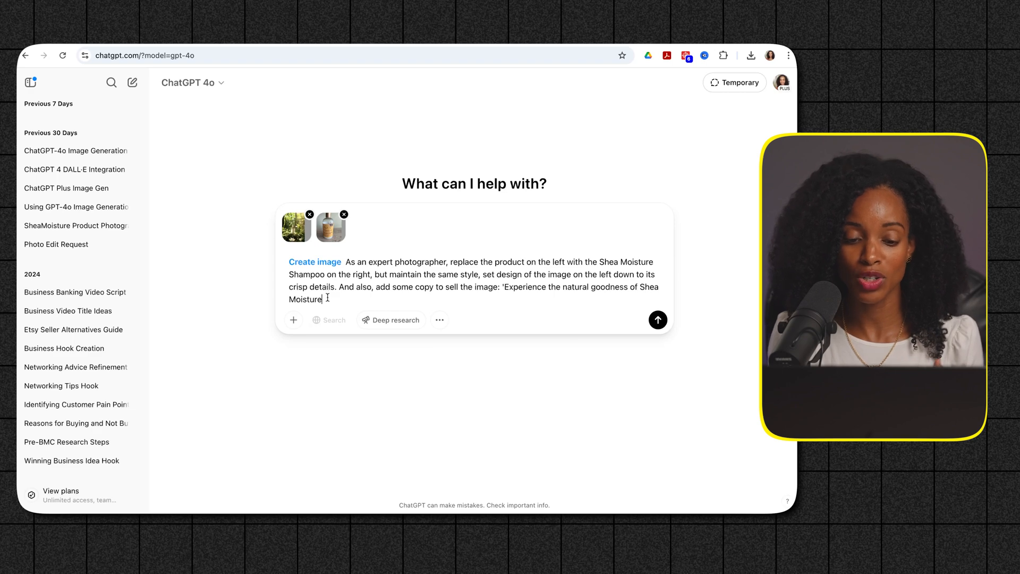
type("'.")
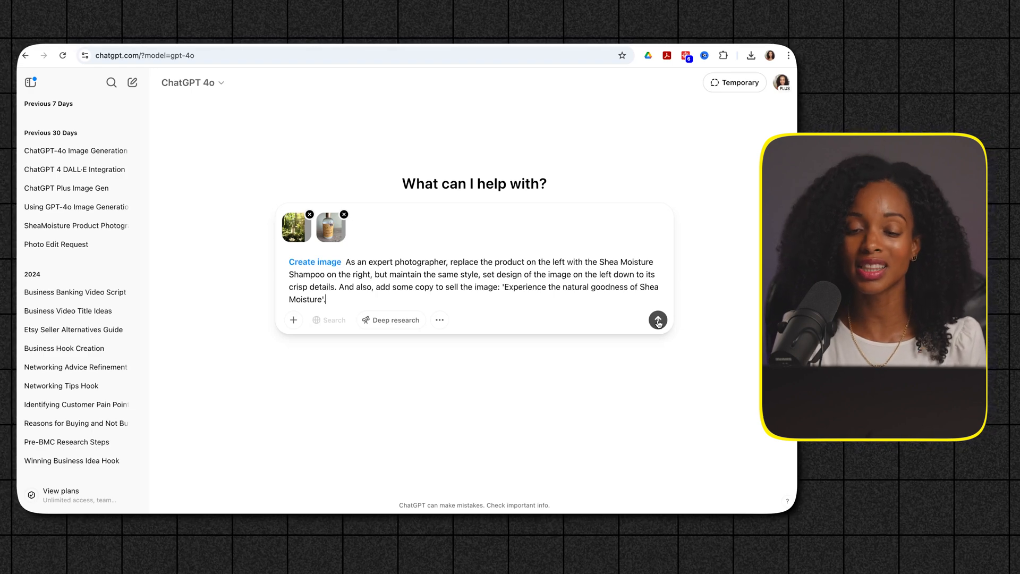
left_click(658, 320)
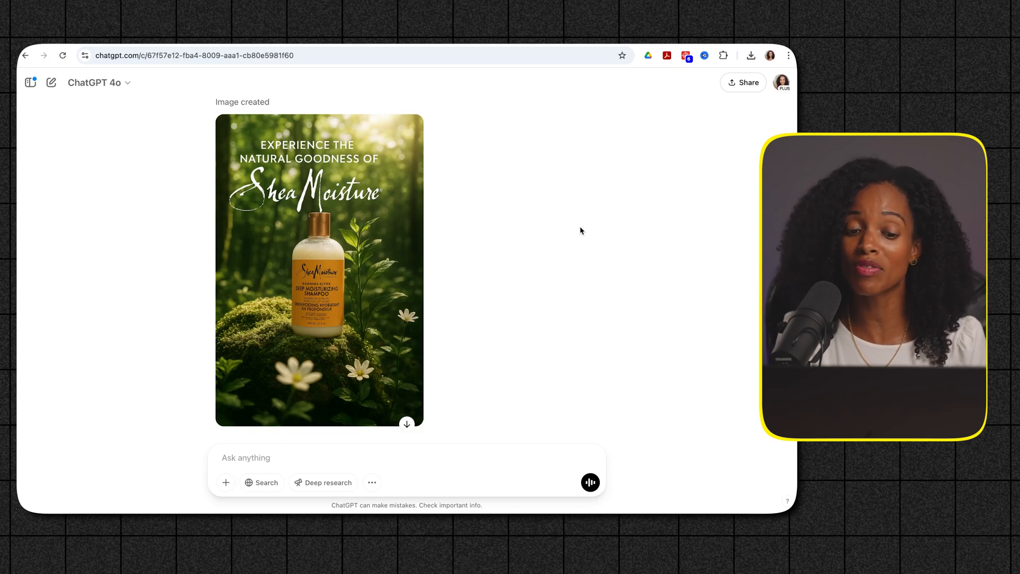
mouse_move(170, 235)
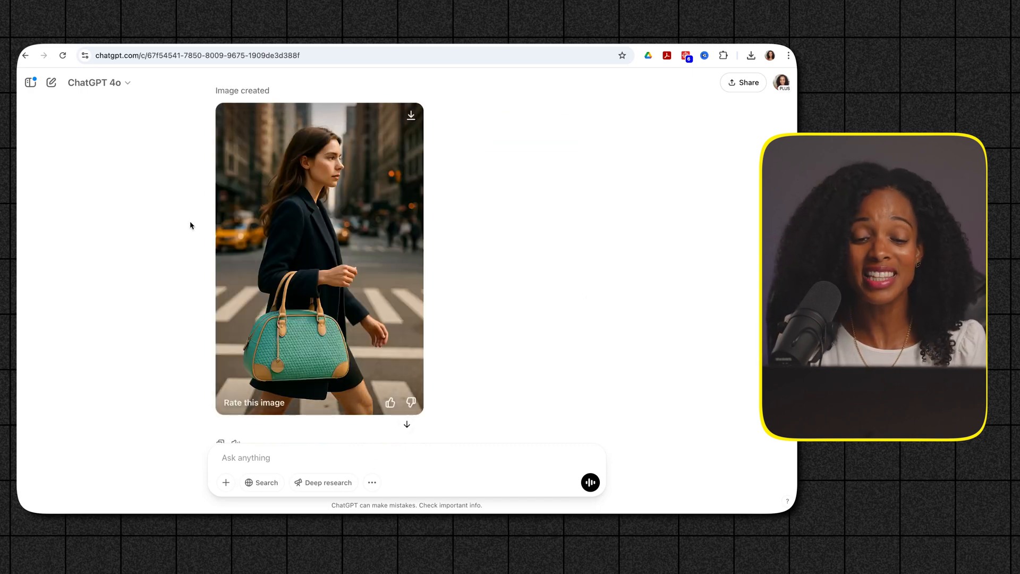
Scroll through the teal handbag New York street lifestyle shot and its prompt
scroll("up", 3)
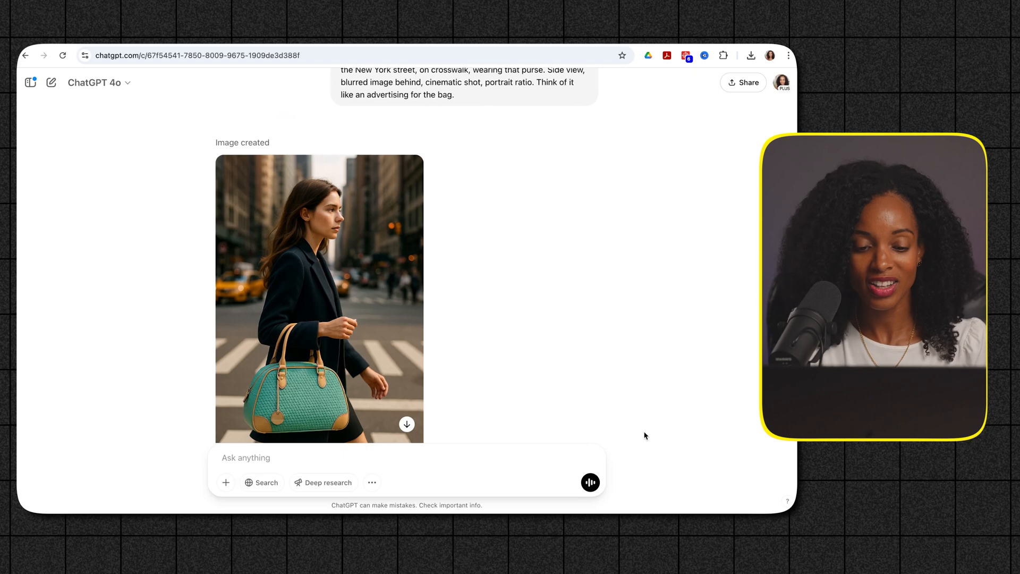
scroll("down", 3)
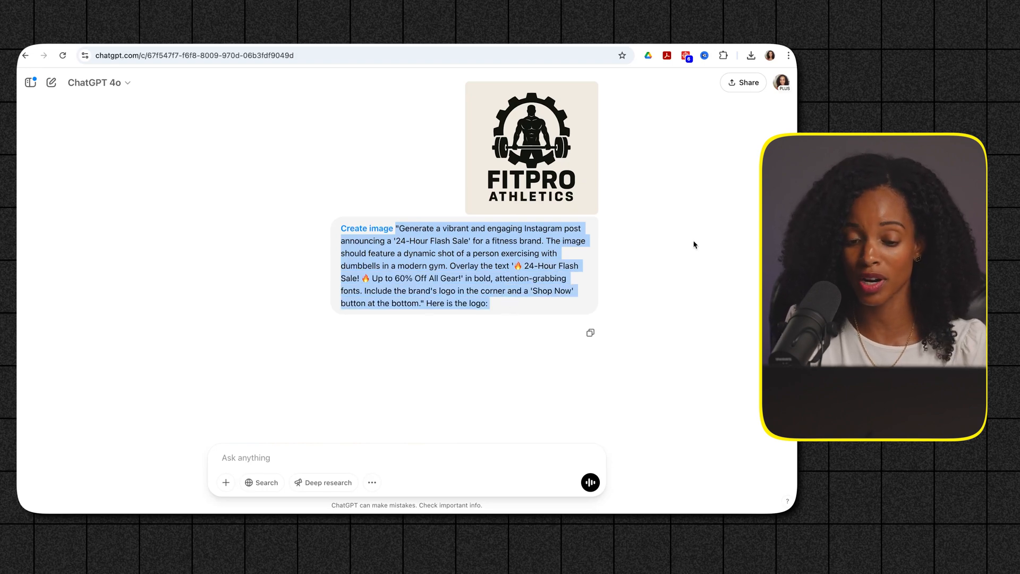
Clear the text selection on the FitPro Athletics flash-sale prompt
left_click(527, 262)
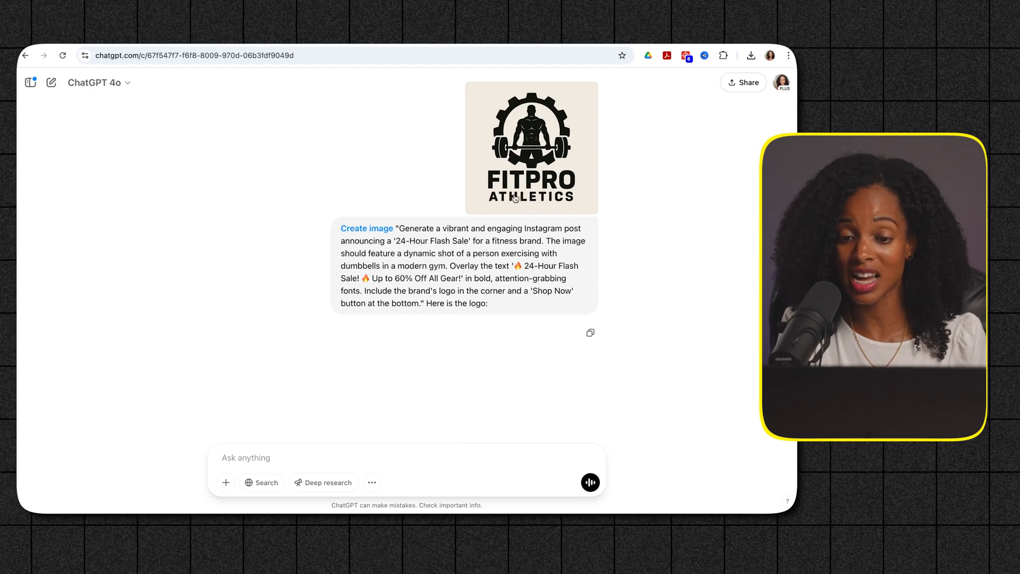
mouse_move(641, 277)
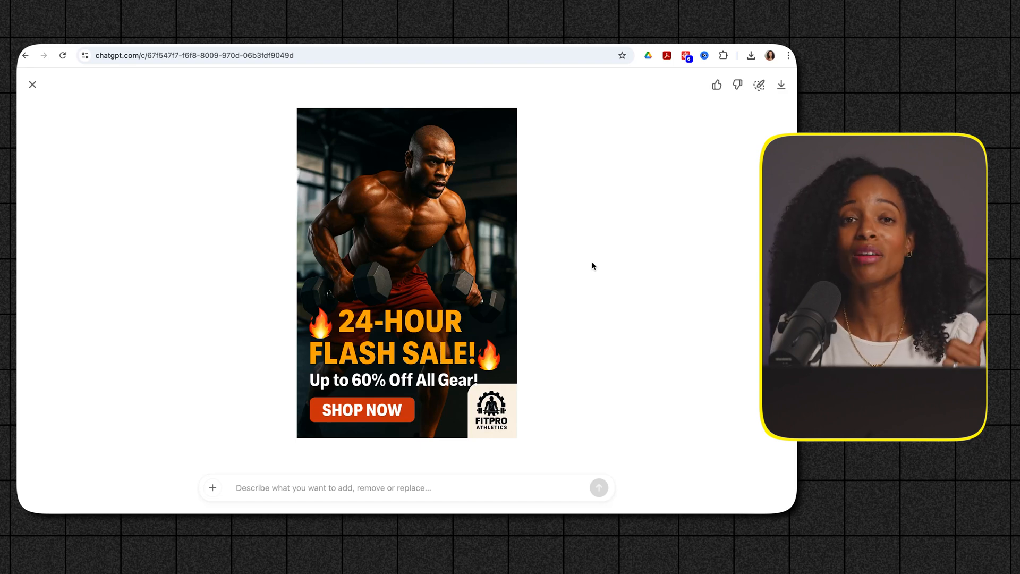
mouse_move(66, 114)
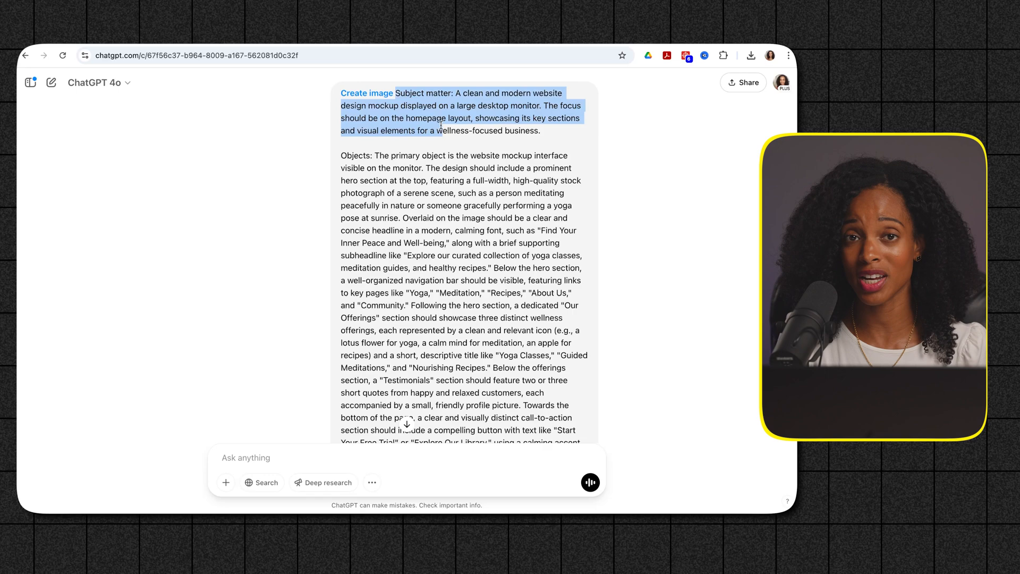
Scroll through the long wellness website mockup prompt to the Image created section and back
scroll("down", 3)
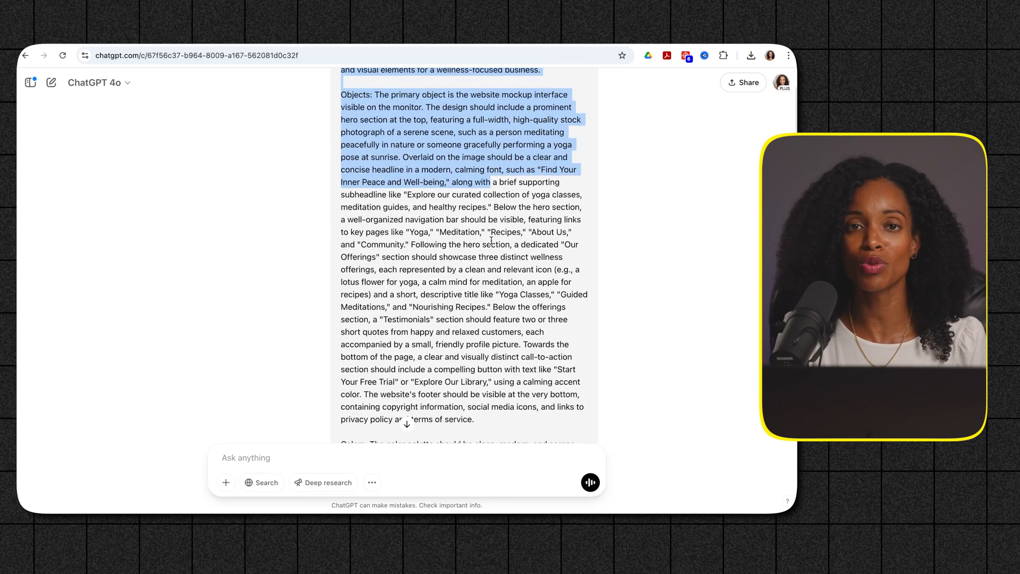
scroll("down", 3)
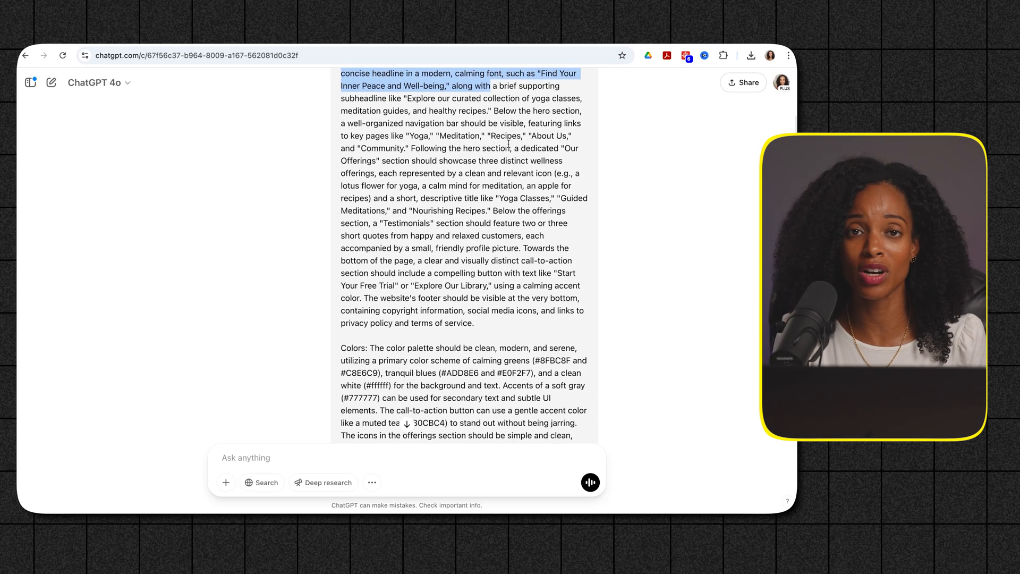
scroll("down", 3)
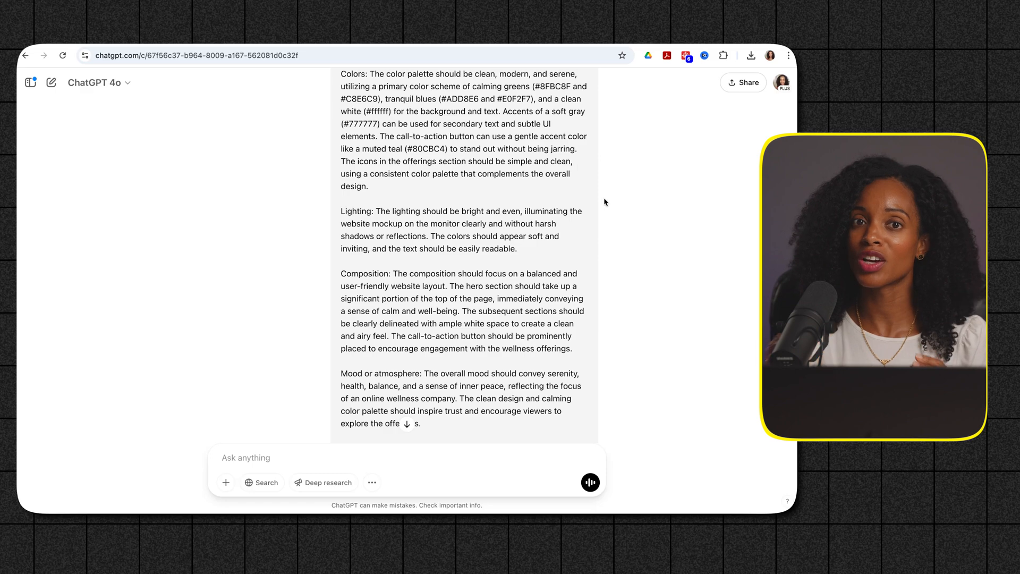
scroll("down", 3)
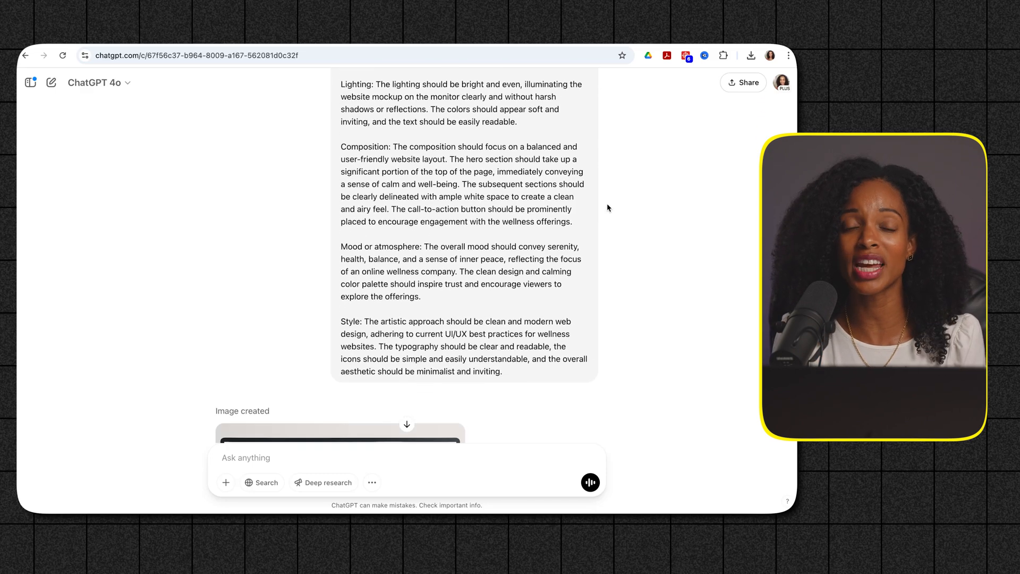
scroll("up", 3)
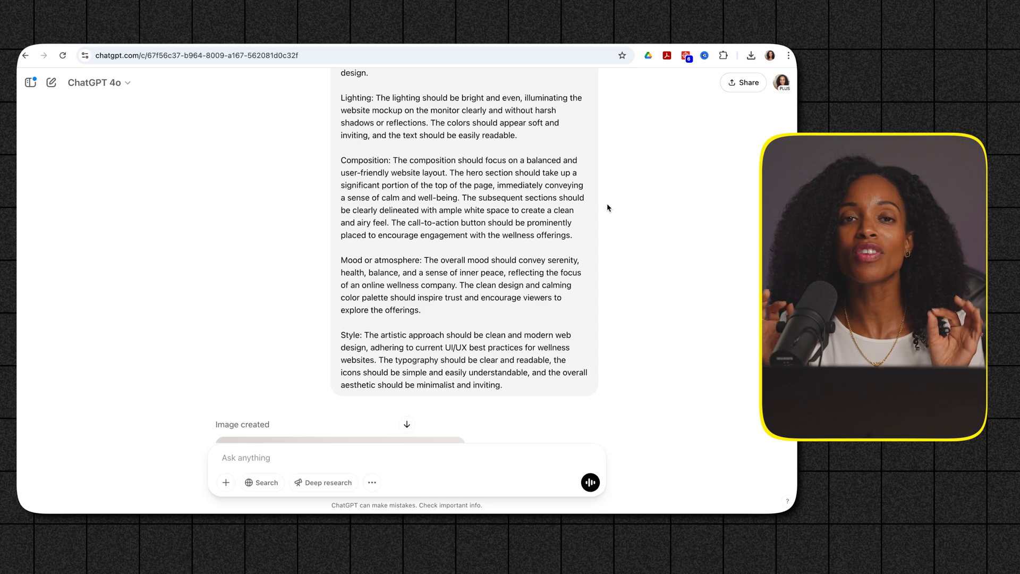
scroll("up", 3)
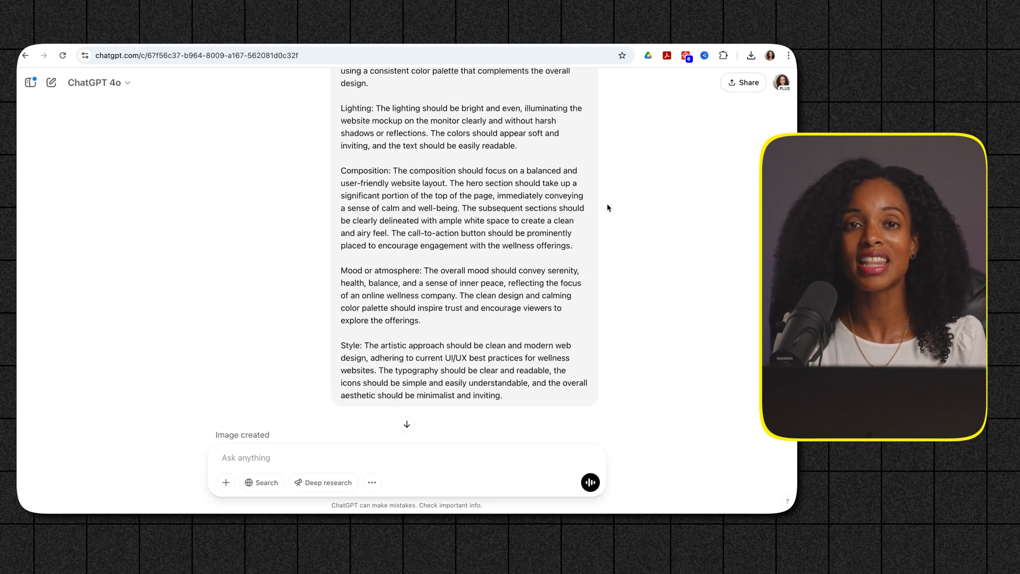
scroll("up", 3)
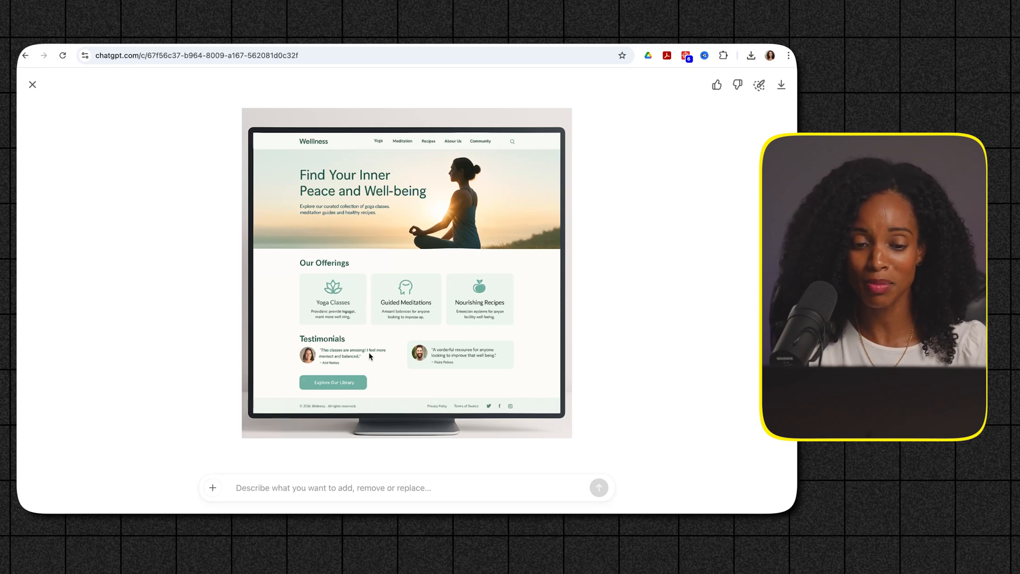
mouse_move(499, 390)
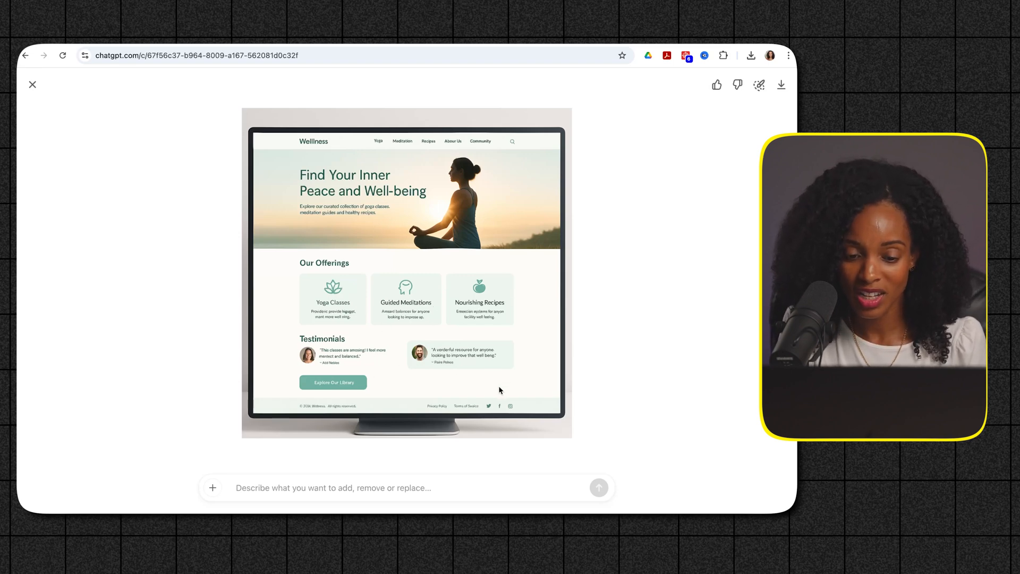
mouse_move(596, 368)
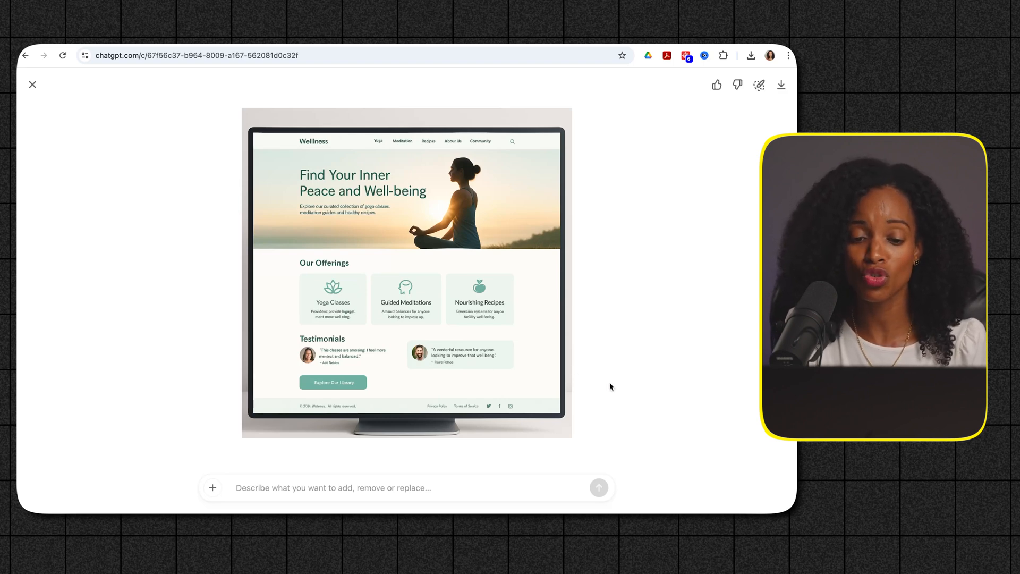
mouse_move(600, 344)
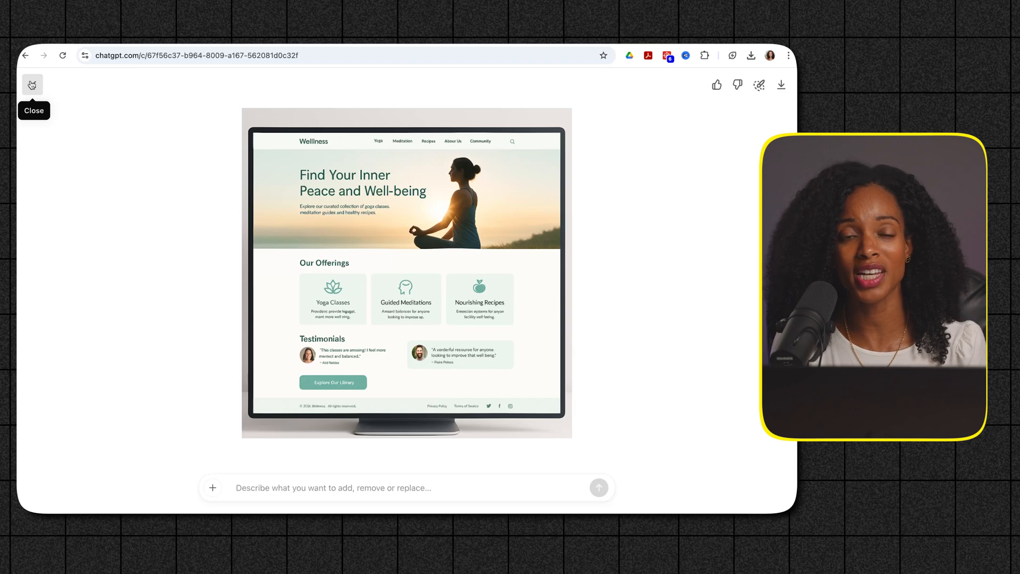
mouse_move(261, 261)
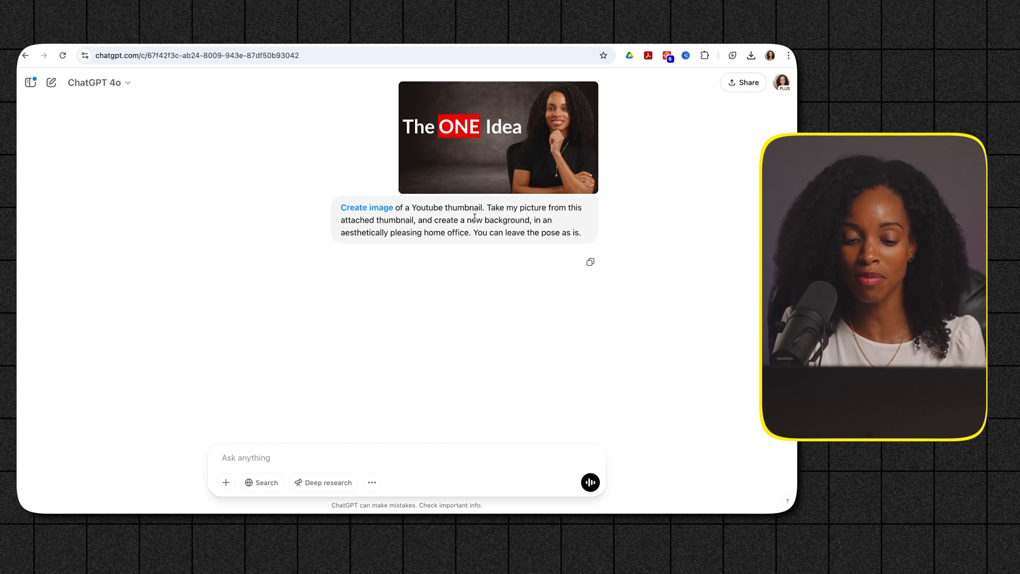
View the home-office 'The ONE Idea' thumbnail at full size, then return to the chat
left_click(497, 137)
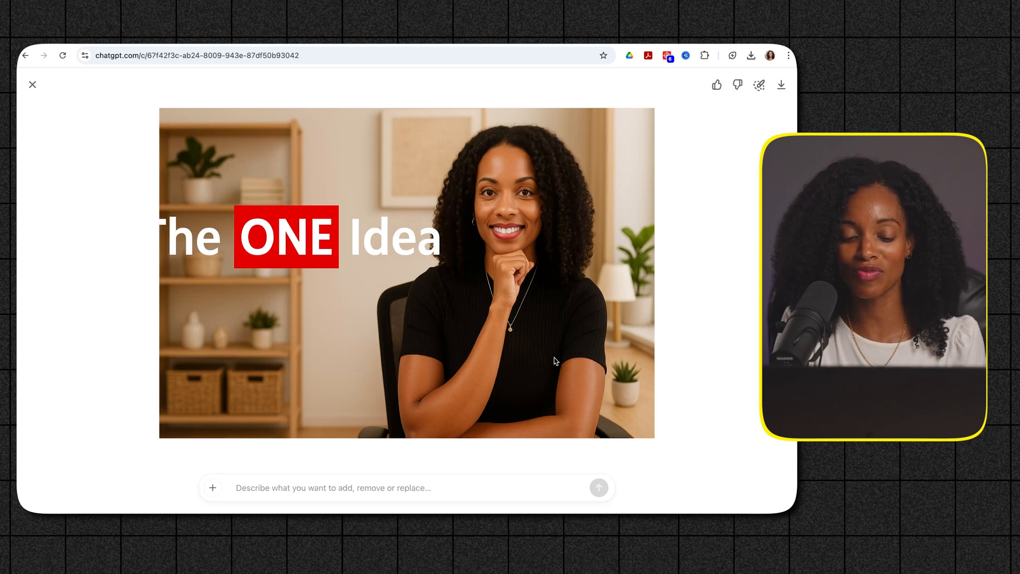
left_click(33, 85)
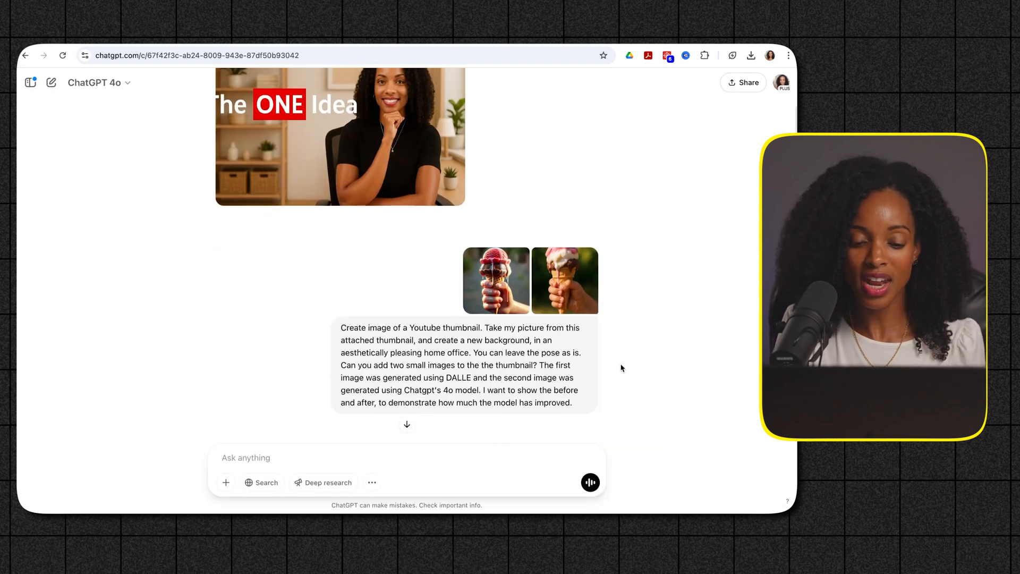